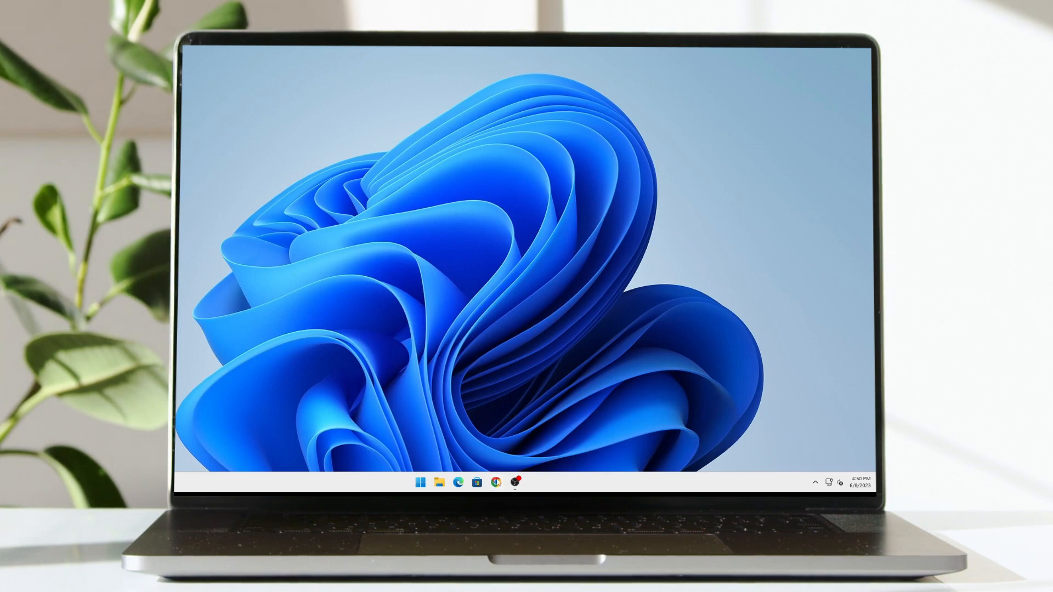
# Step: Launch the web browser and land on the YouTube home page
pyautogui.click(496, 483)
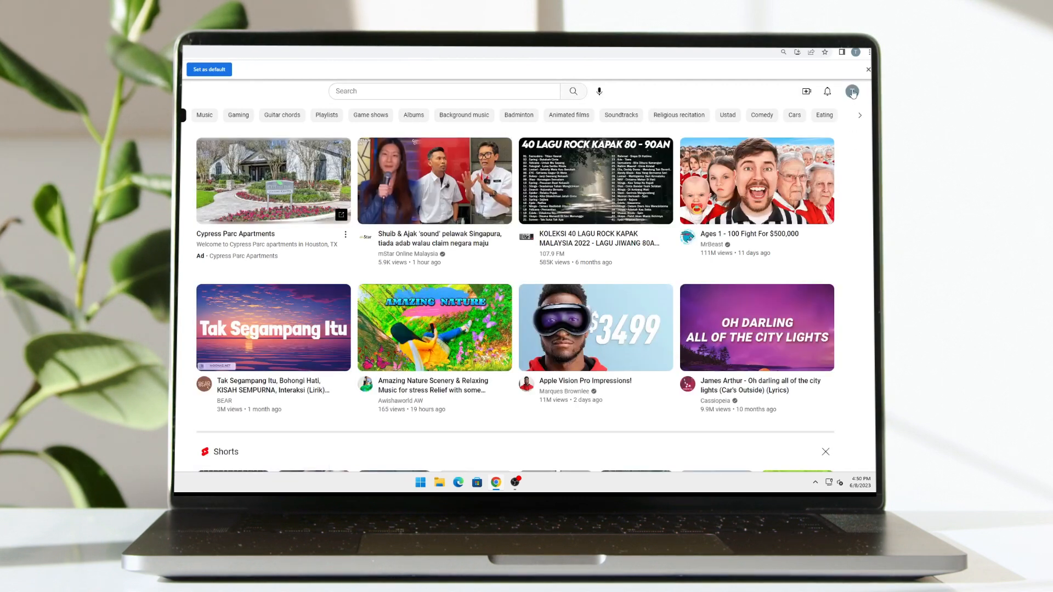
# Step: From the account menu, switch Restricted Mode off so recommendations reload unrestricted
pyautogui.click(852, 91)
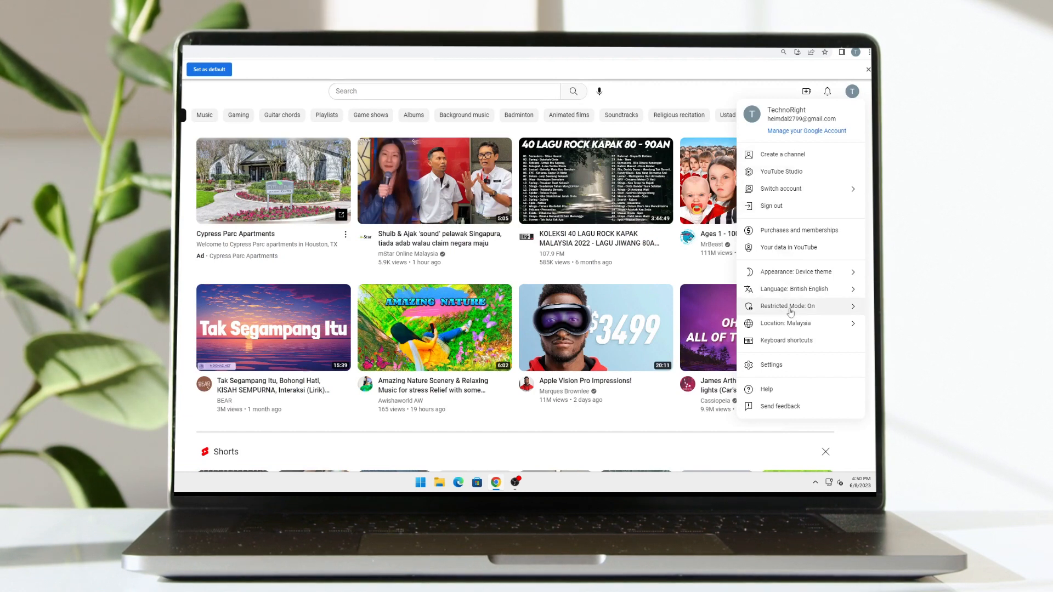
pyautogui.click(788, 306)
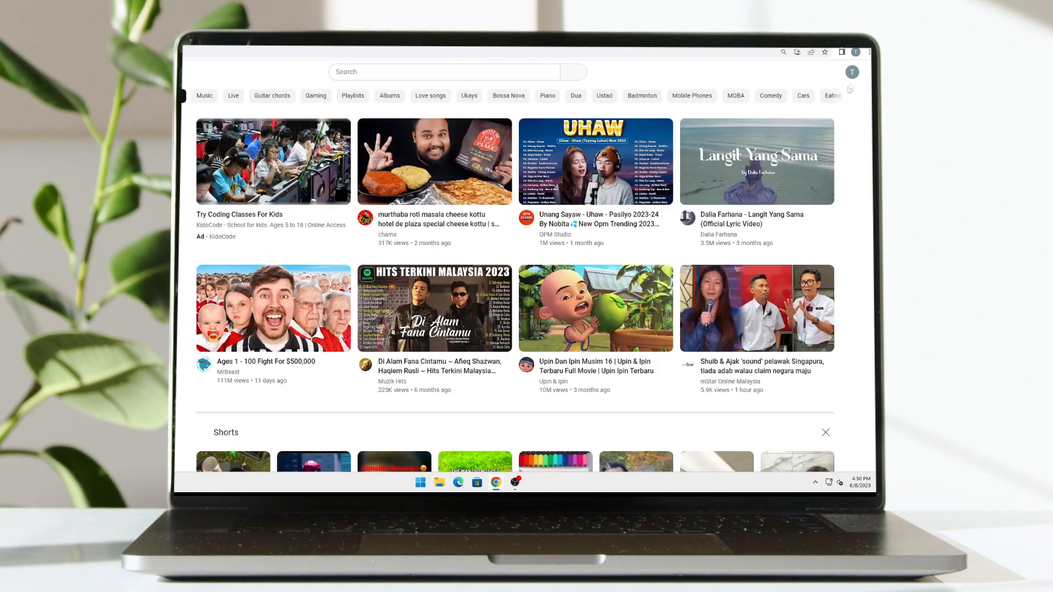
pyautogui.click(851, 72)
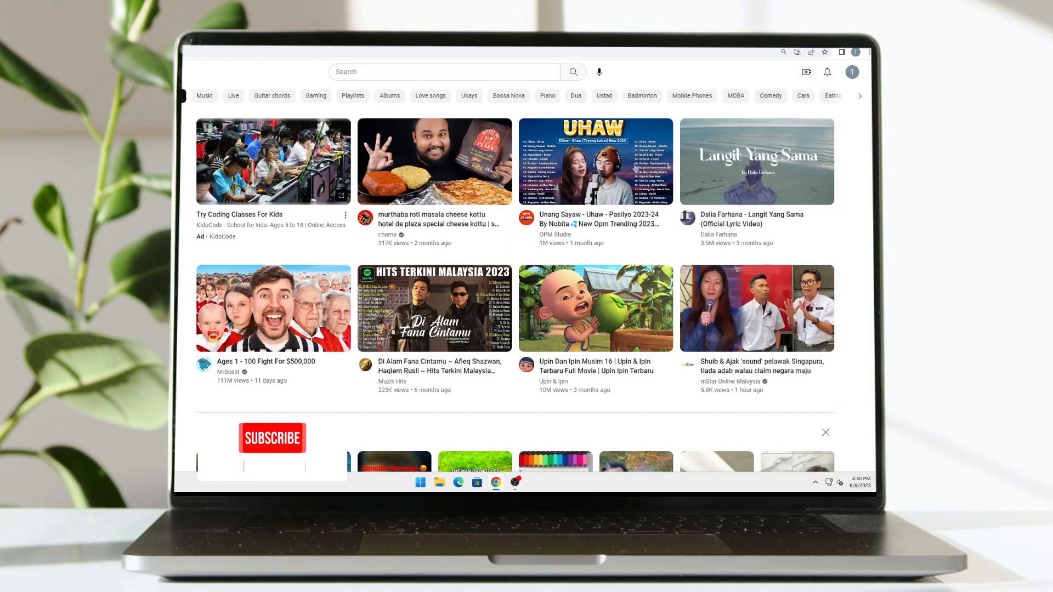
pyautogui.click(271, 437)
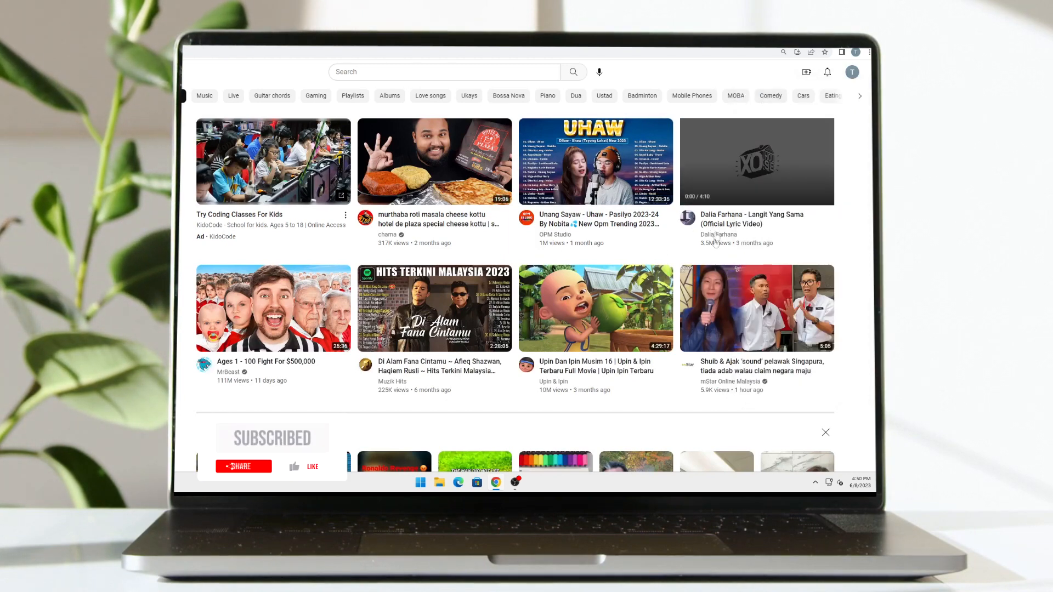